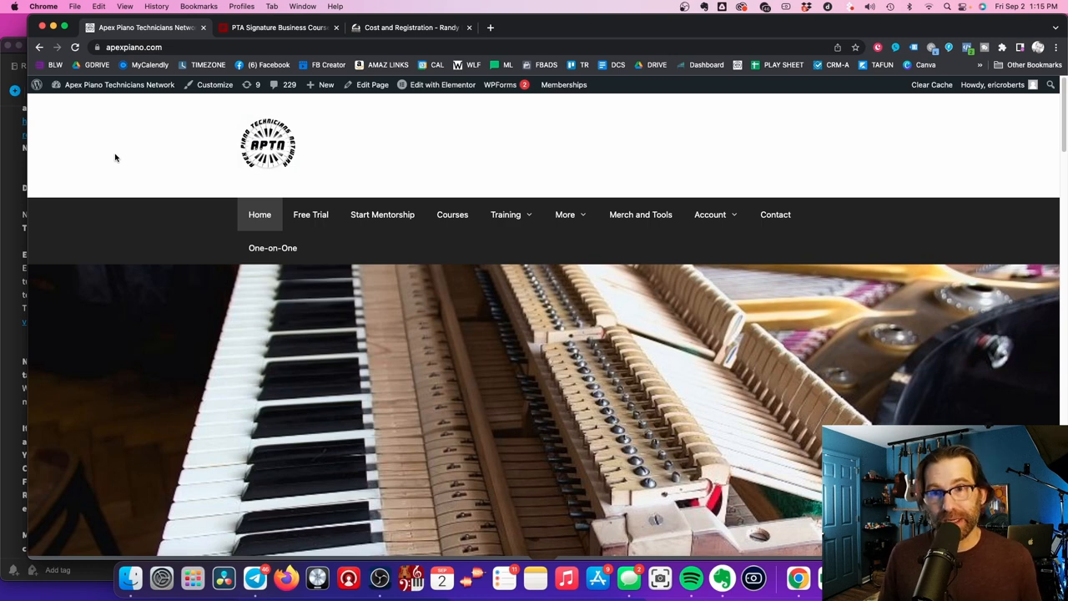
pyautogui.moveTo(131, 150)
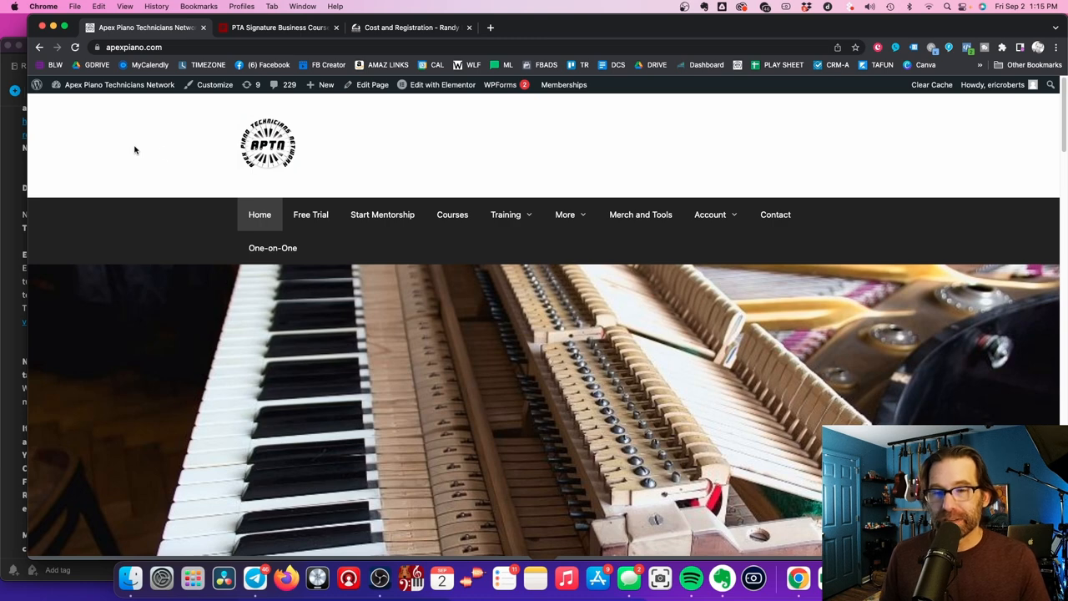
pyautogui.moveTo(170, 144)
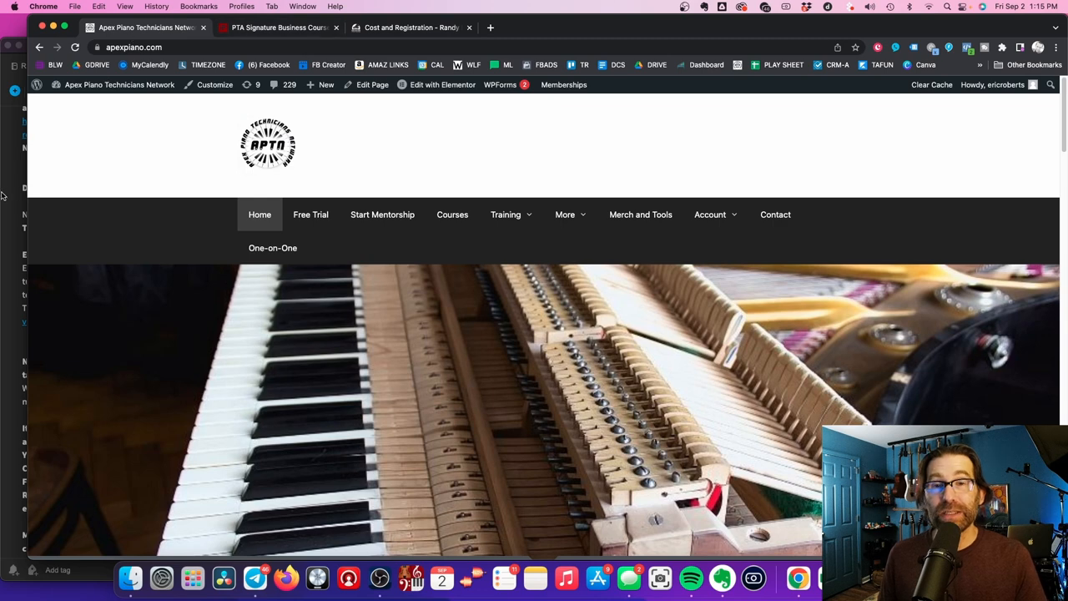
pyautogui.moveTo(83, 181)
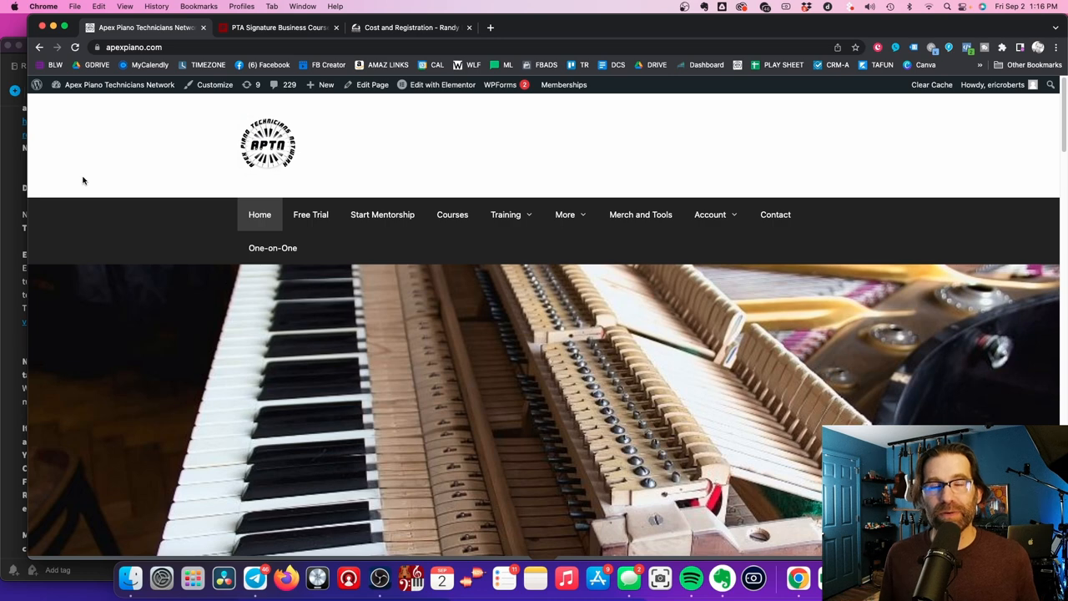
pyautogui.moveTo(87, 180)
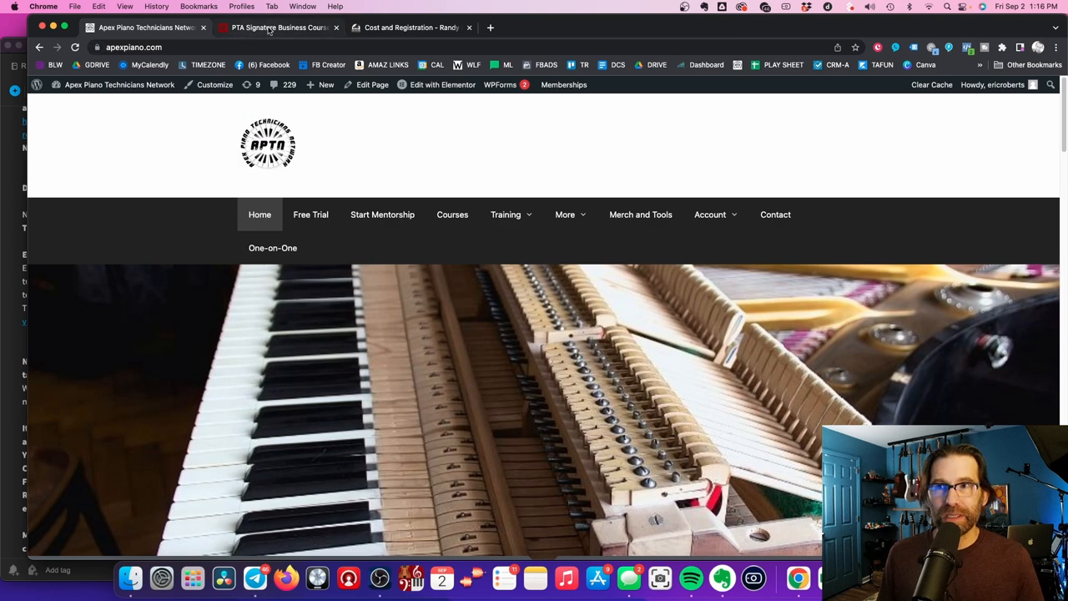
pyautogui.moveTo(277, 27)
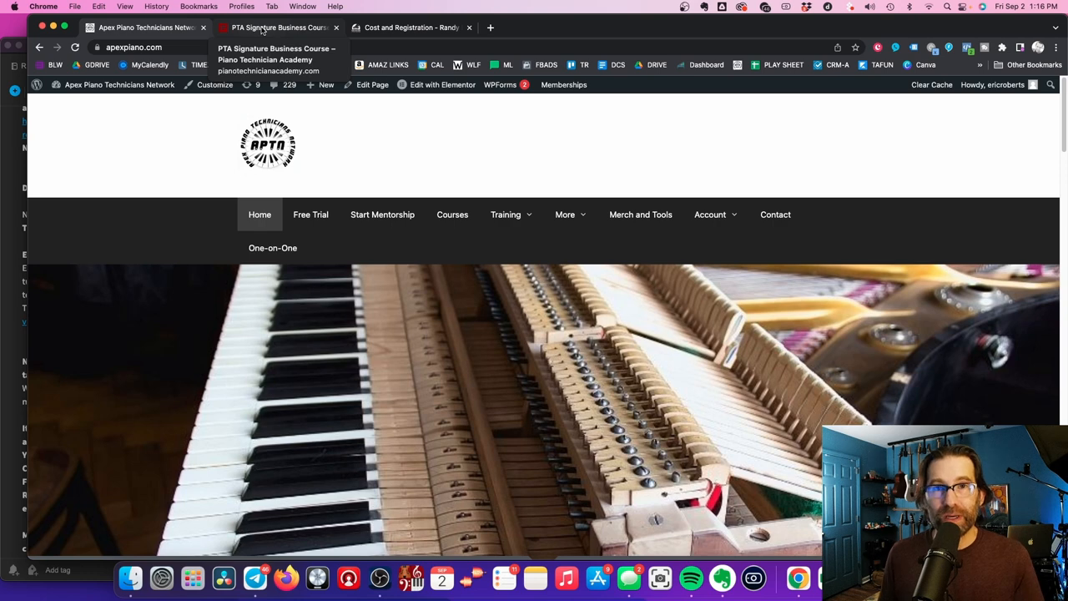
# Step: View the PTA Signature Business Course tab briefly, then return to the Apex Piano homepage tab
pyautogui.click(281, 27)
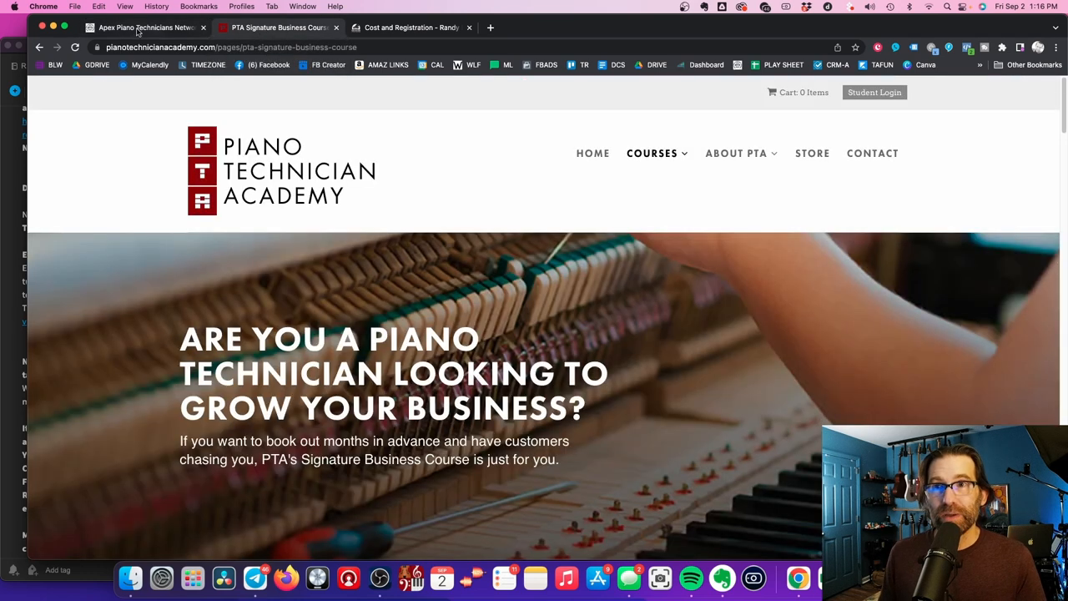
pyautogui.click(147, 27)
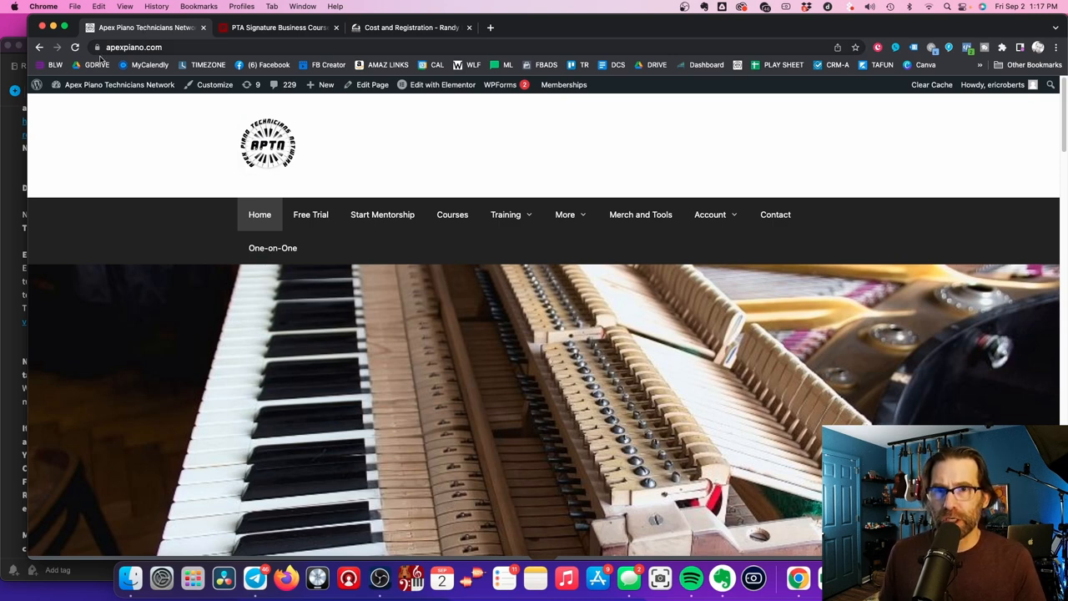
pyautogui.moveTo(142, 26)
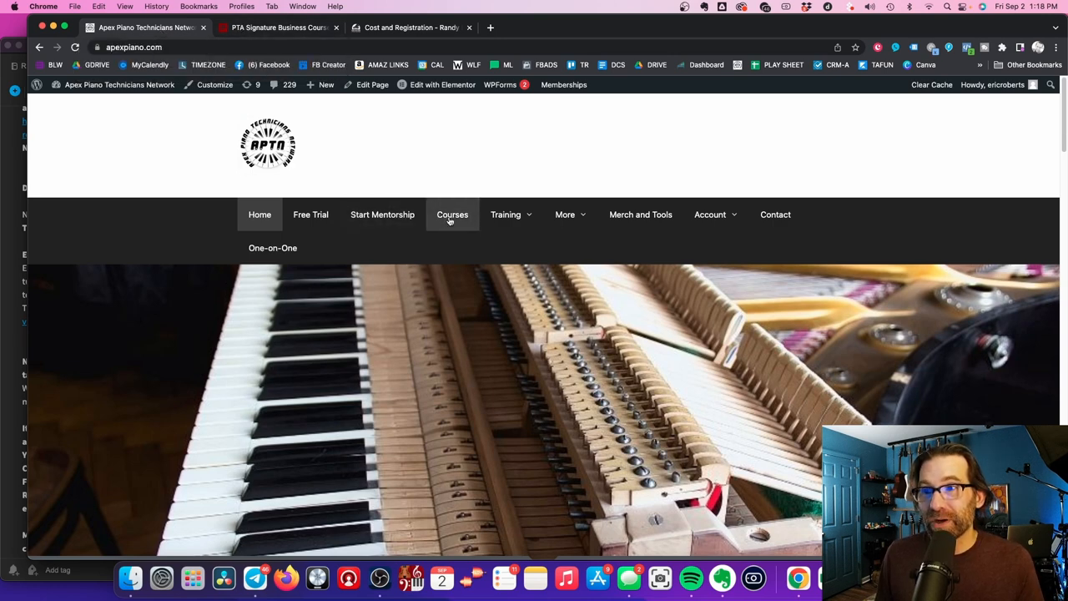
# Step: From the Courses list, go to The Rapid Voicer Course page (0% complete, 18 steps)
pyautogui.click(452, 214)
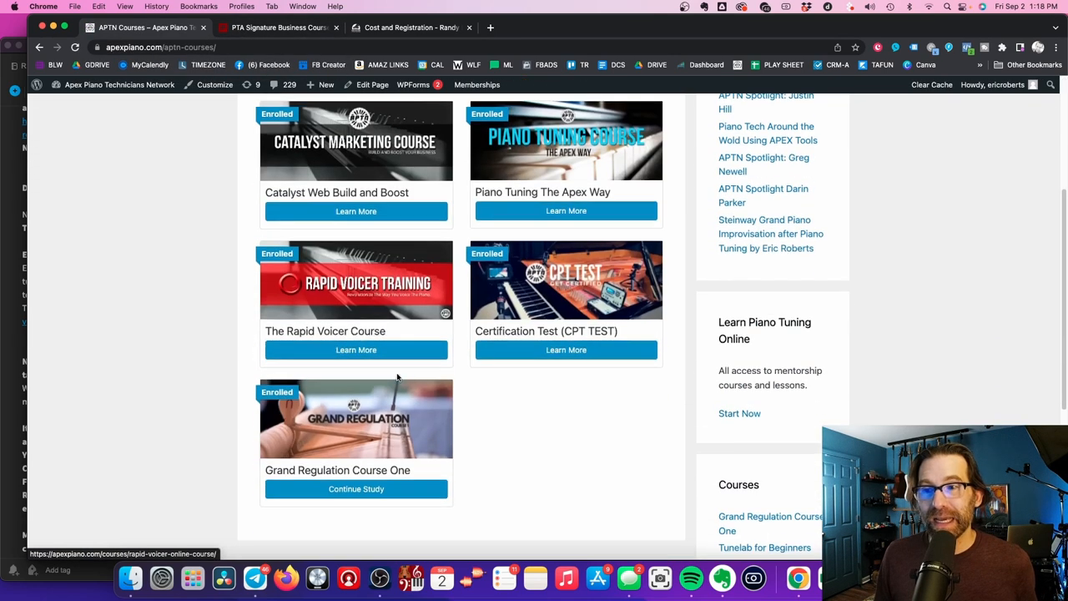
pyautogui.click(357, 351)
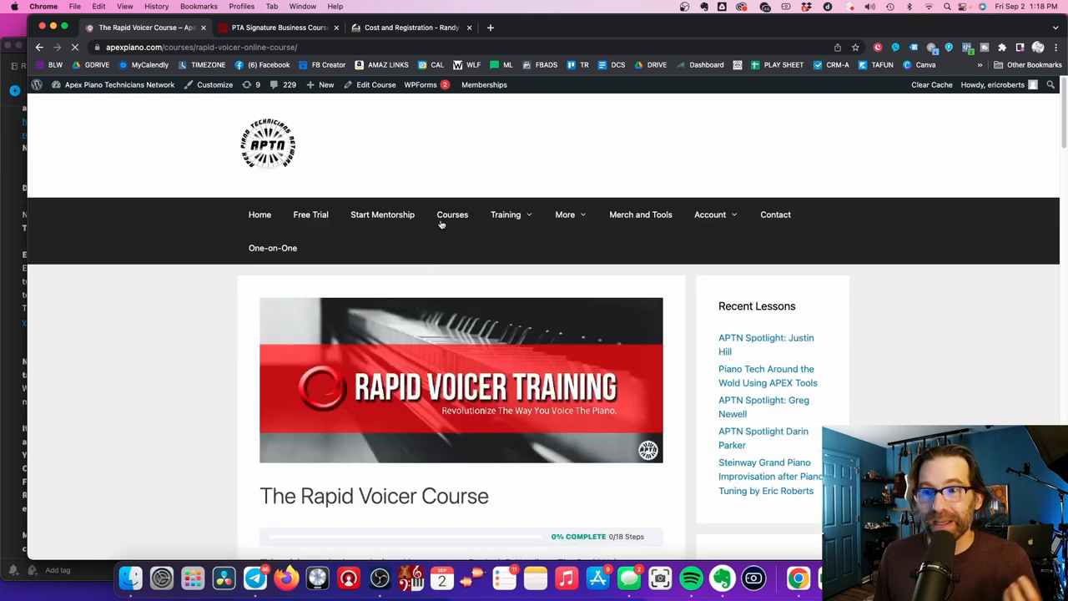
pyautogui.scroll(-3)
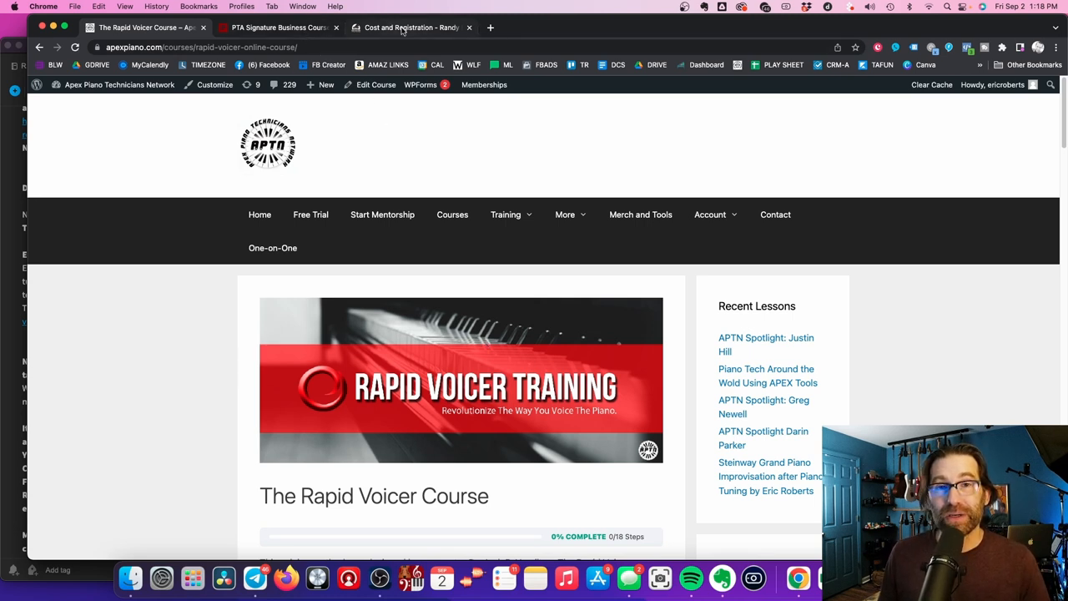
pyautogui.moveTo(409, 27)
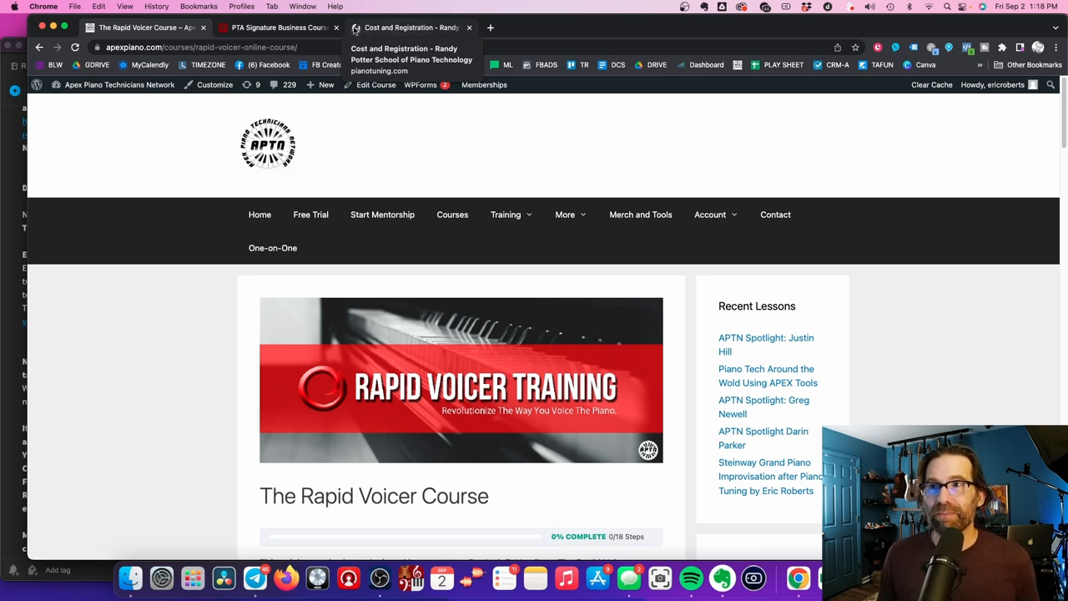
pyautogui.moveTo(278, 26)
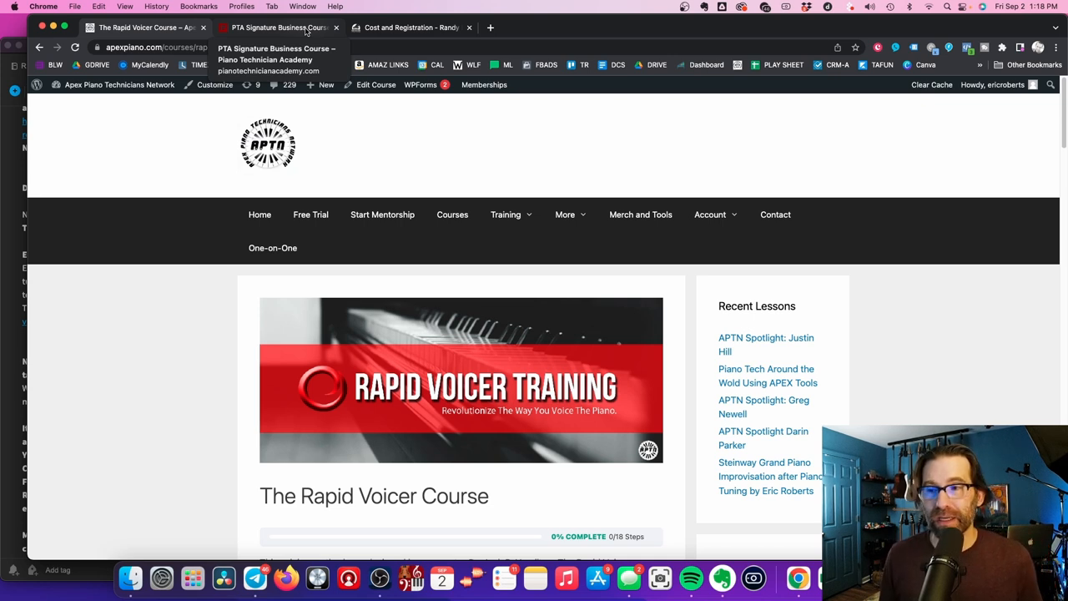
pyautogui.moveTo(310, 33)
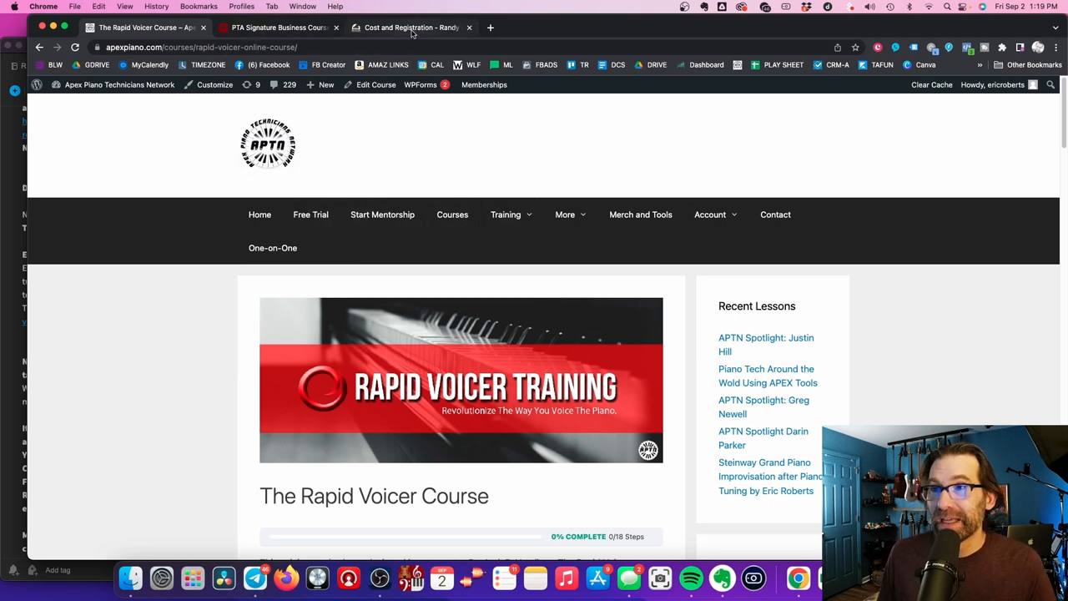
pyautogui.moveTo(280, 27)
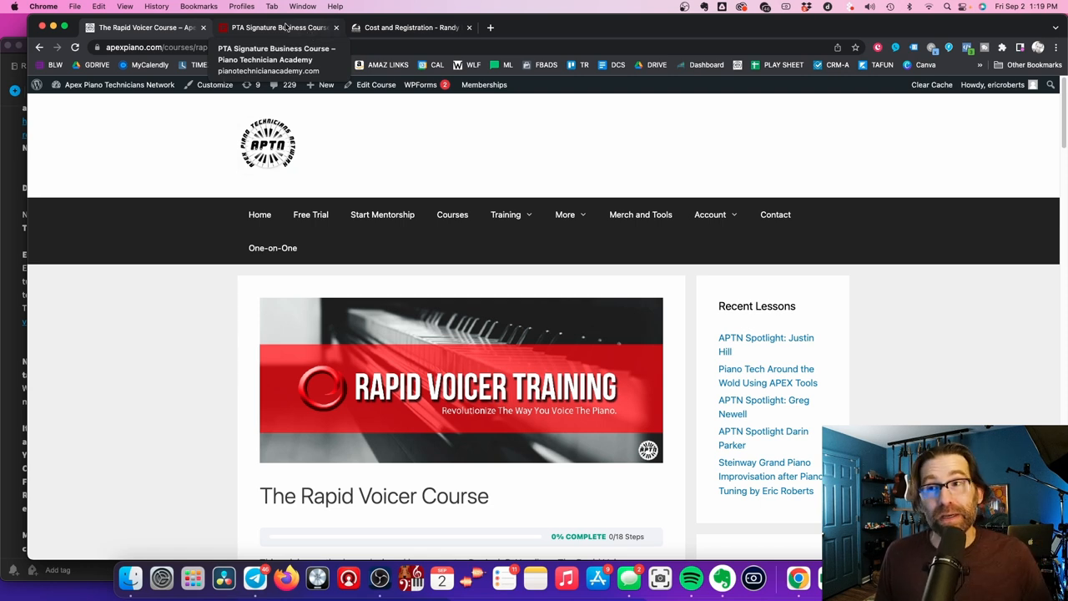
pyautogui.moveTo(282, 33)
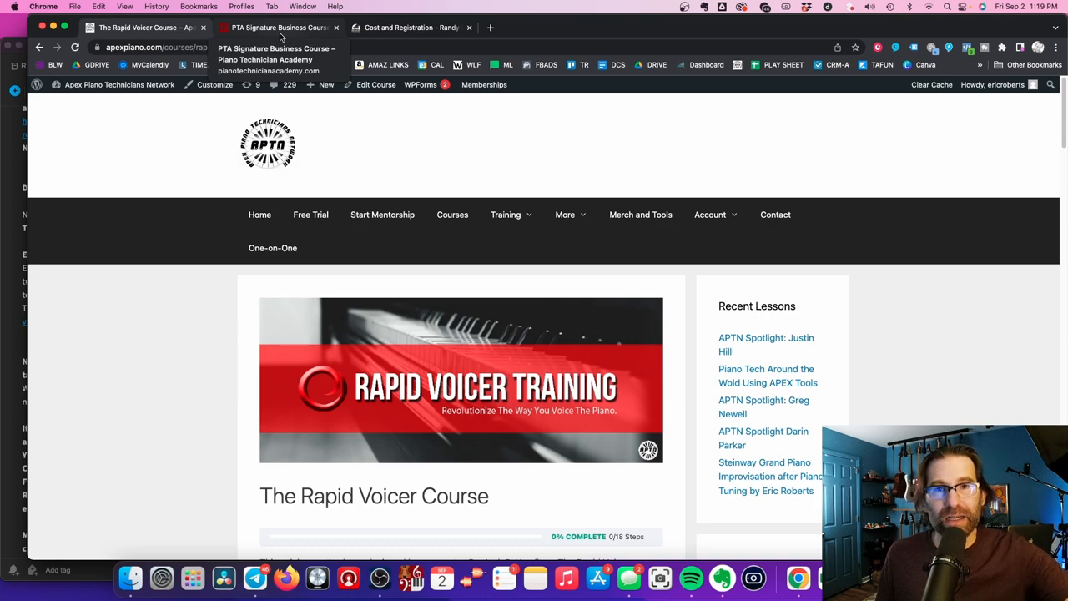
# Step: Scroll through the Rapid Voicer Course testimonials and back up the page
pyautogui.scroll(-3)
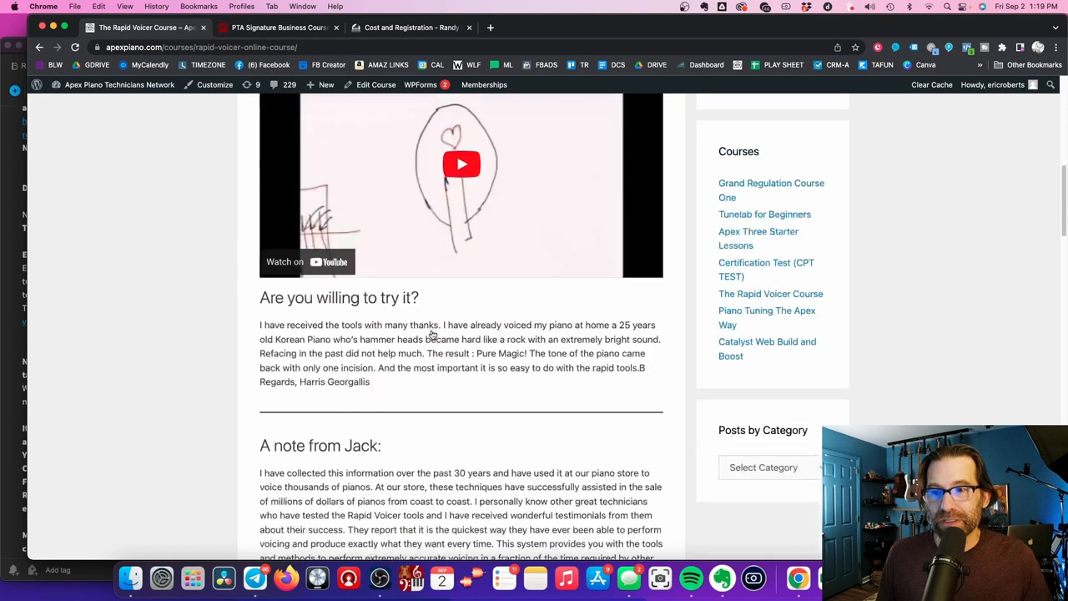
pyautogui.scroll(-3)
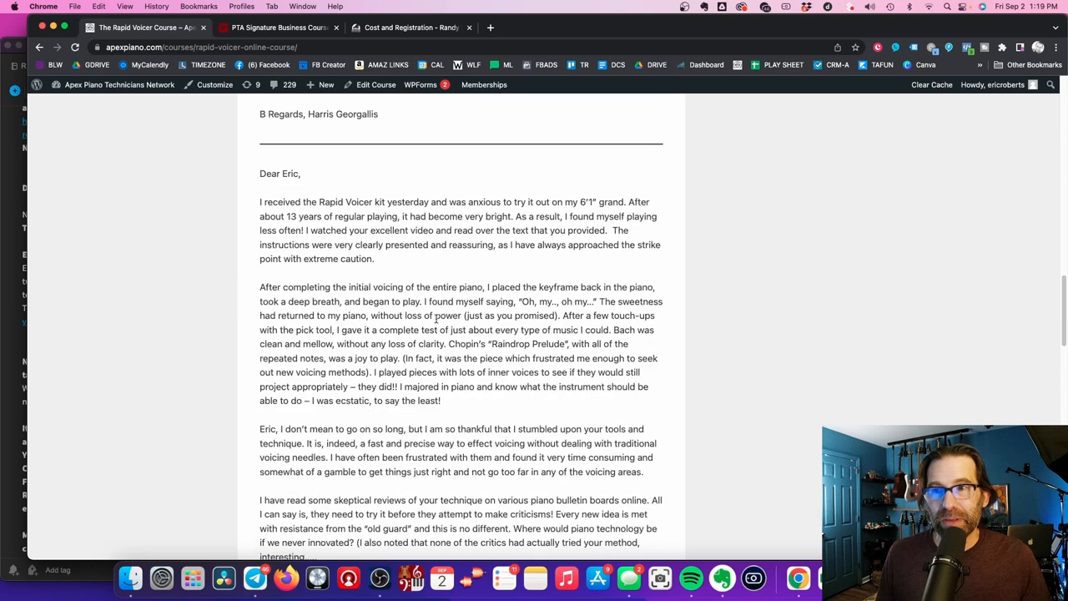
pyautogui.scroll(3)
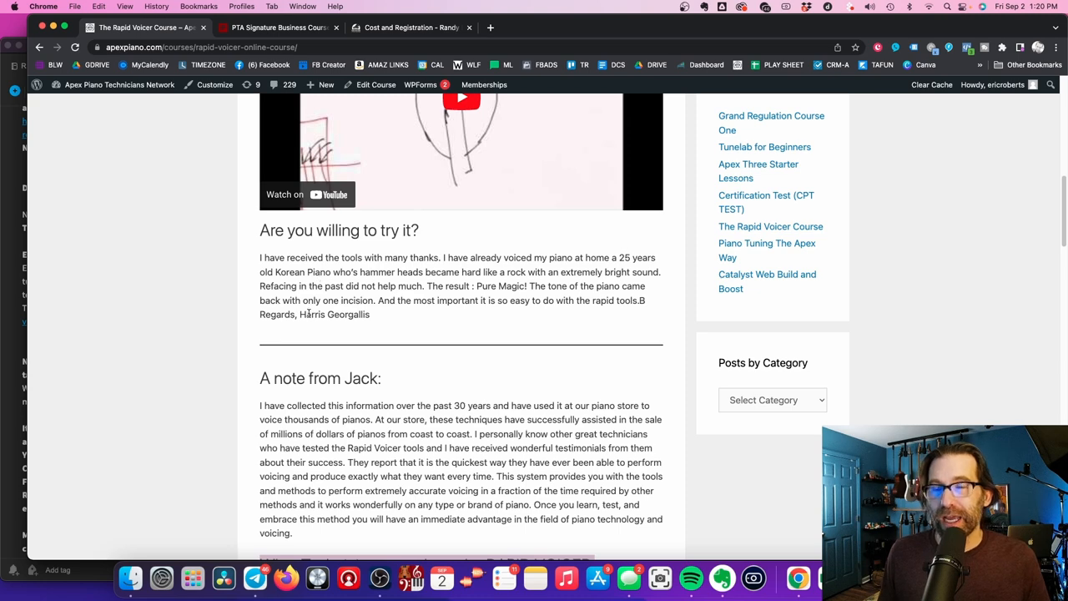
pyautogui.scroll(3)
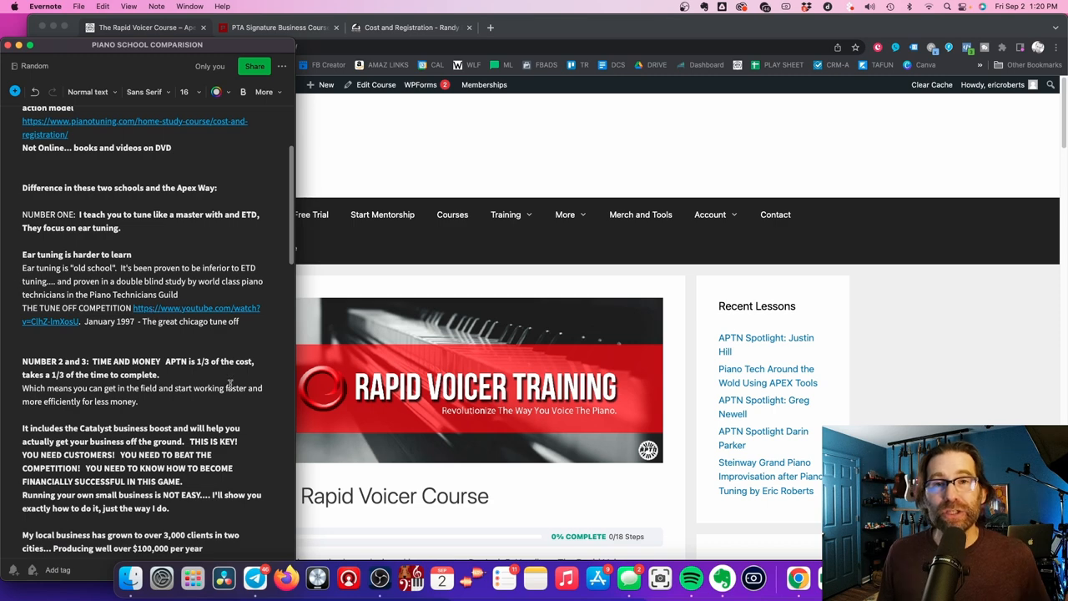
pyautogui.scroll(-3)
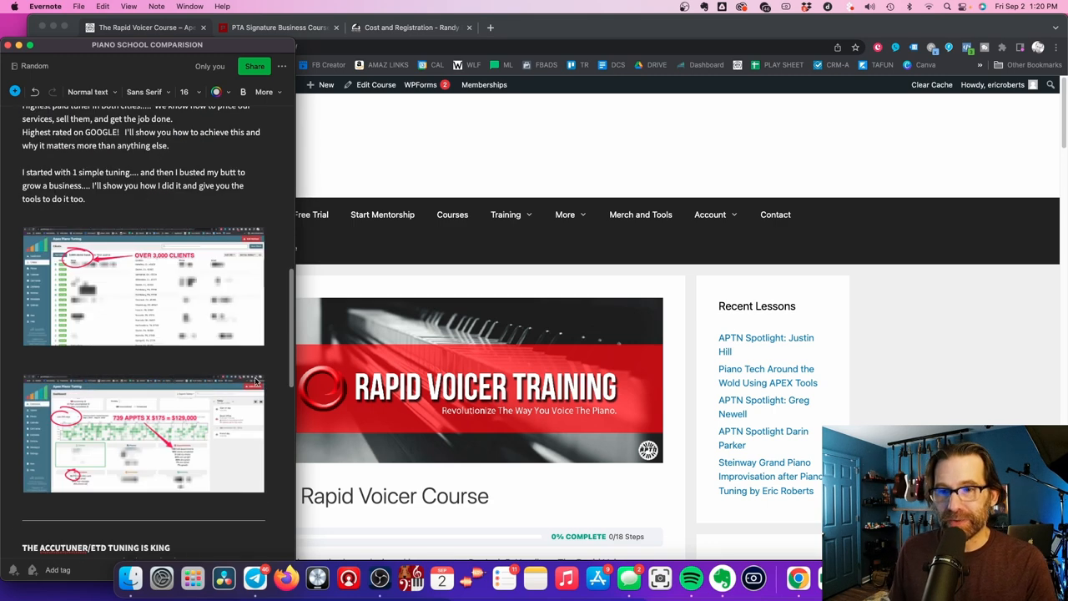
pyautogui.moveTo(216, 344)
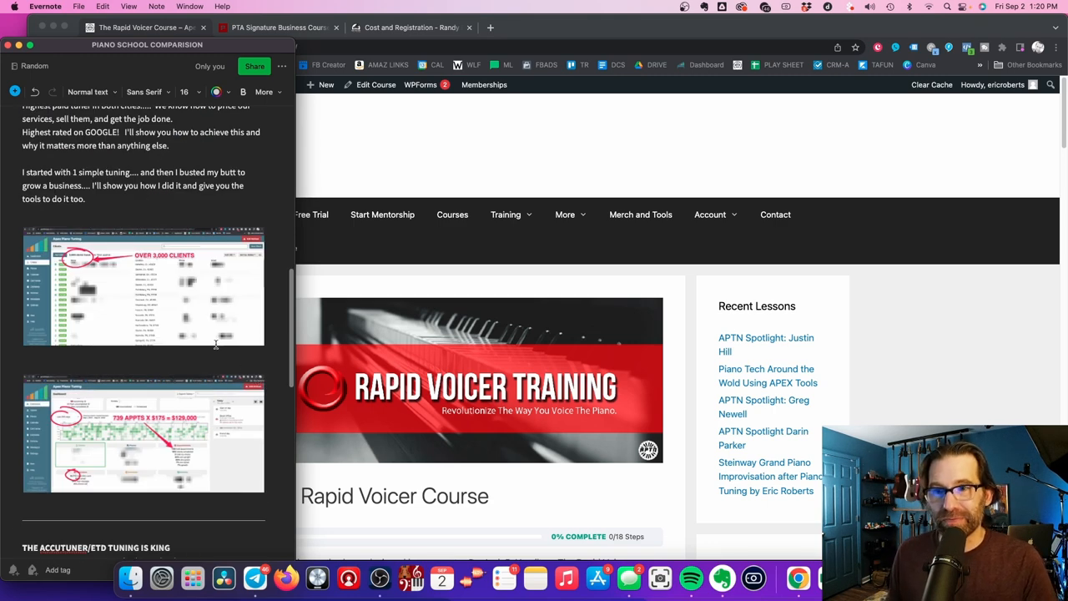